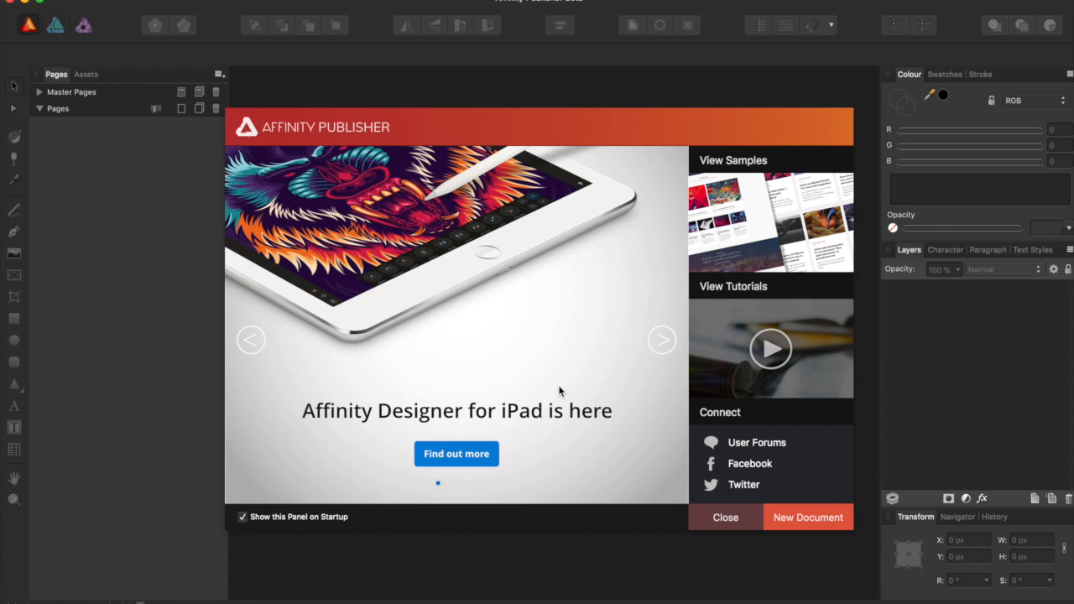
# - Create a new blank portrait document from the welcome panel
pyautogui.click(662, 339)
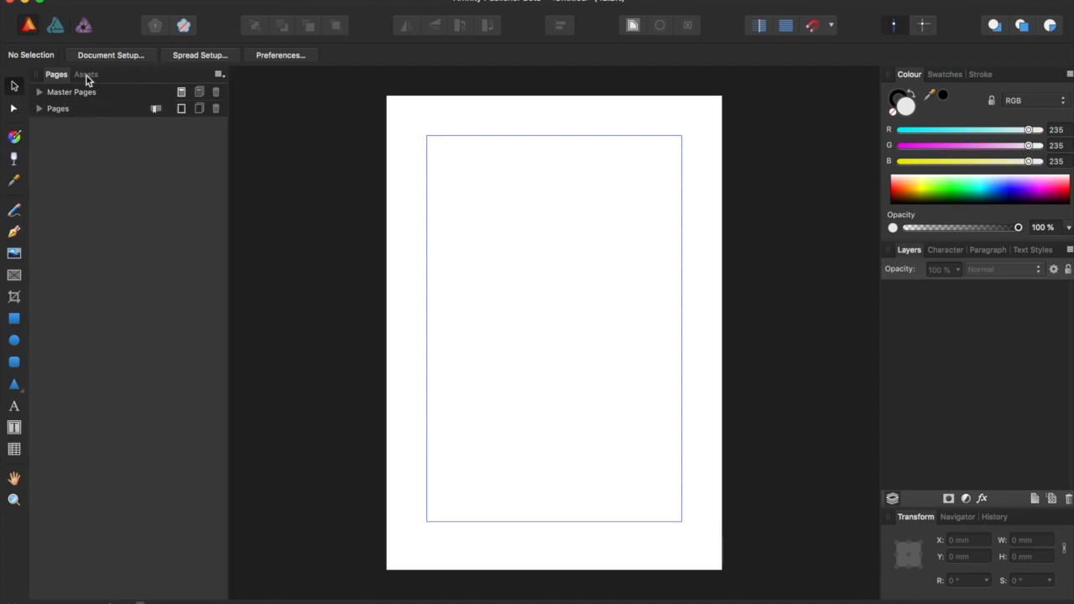
# - Switch the side panel from Pages to the Assets library showing iOS 12 controls
pyautogui.click(85, 74)
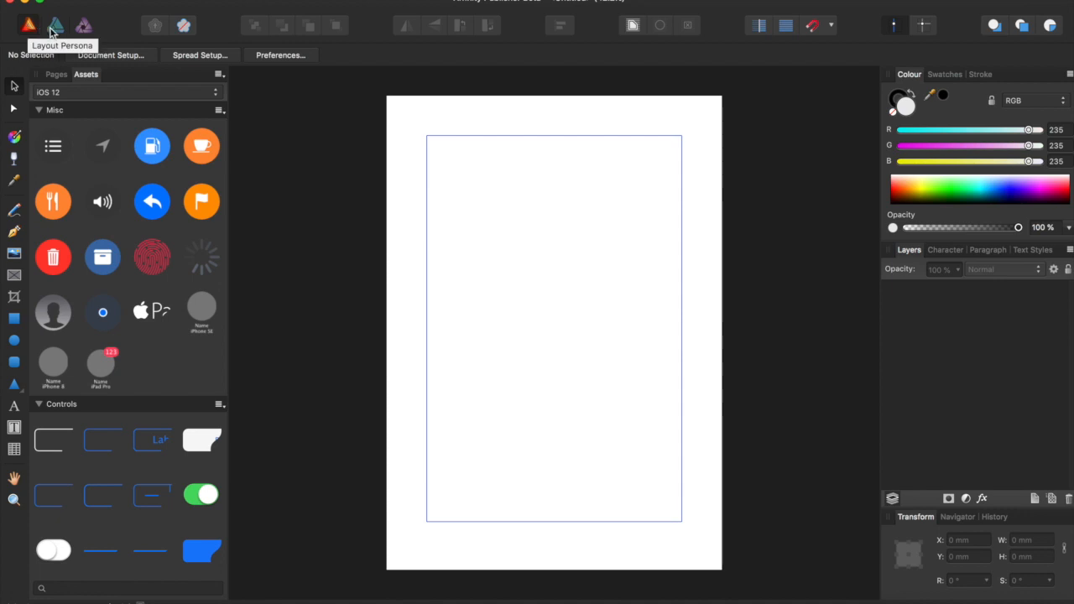
pyautogui.moveTo(84, 26)
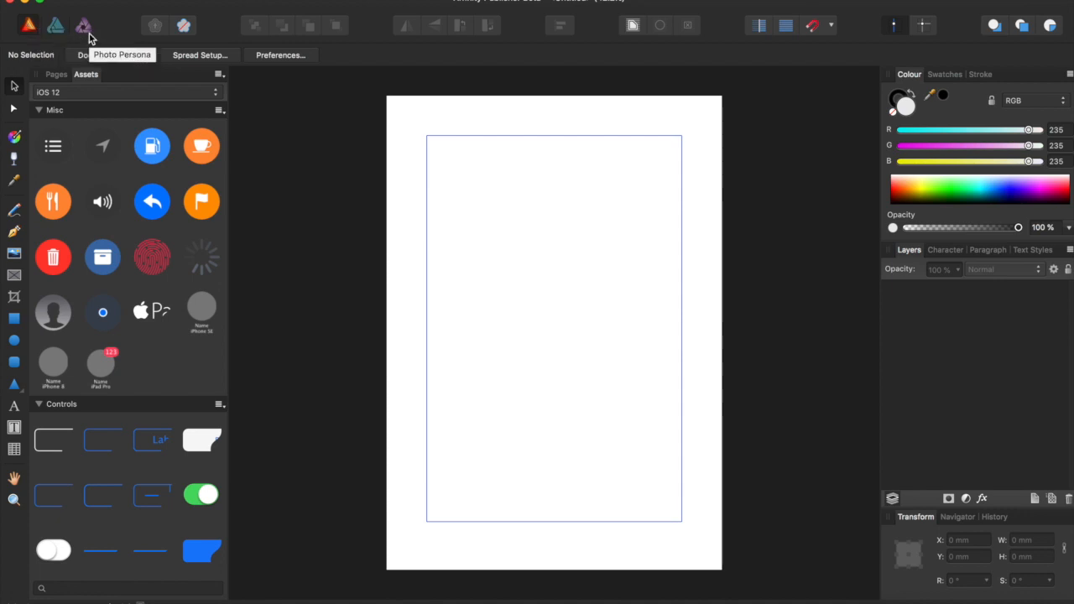
pyautogui.moveTo(83, 25)
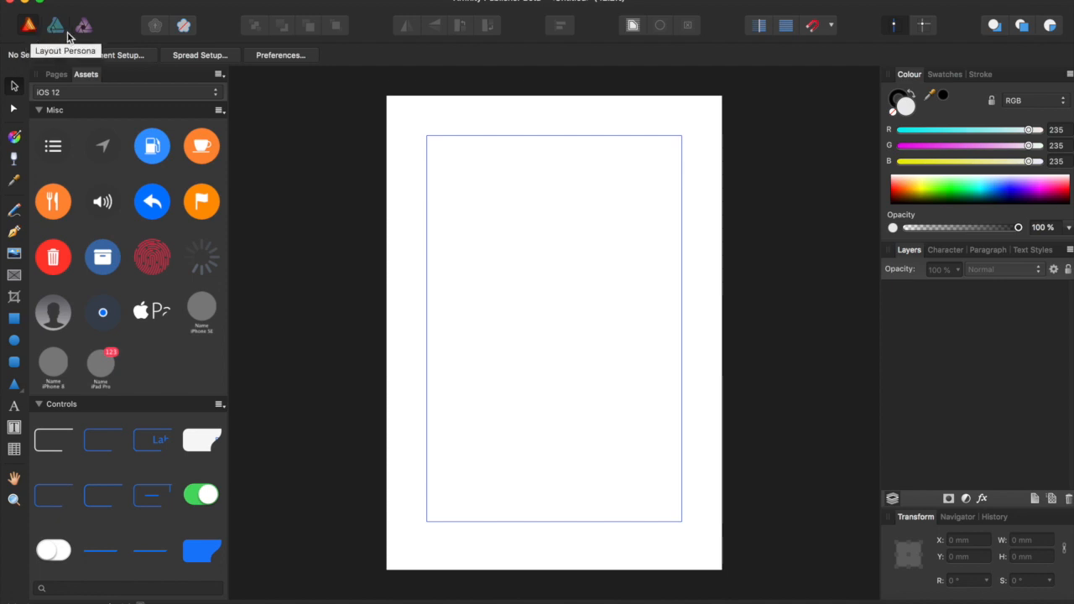
pyautogui.moveTo(83, 25)
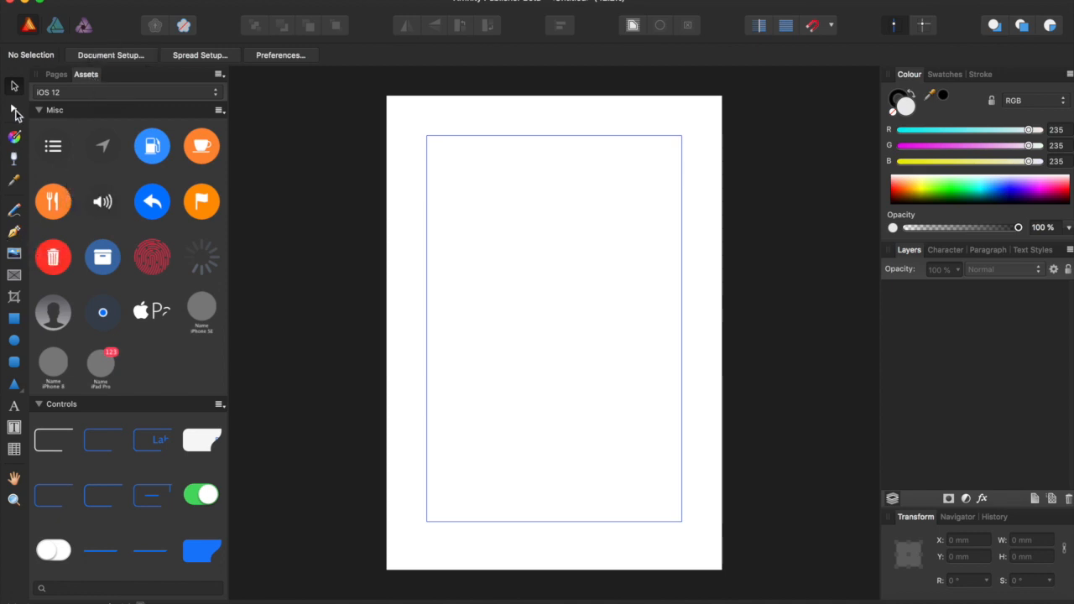
pyautogui.moveTo(13, 112)
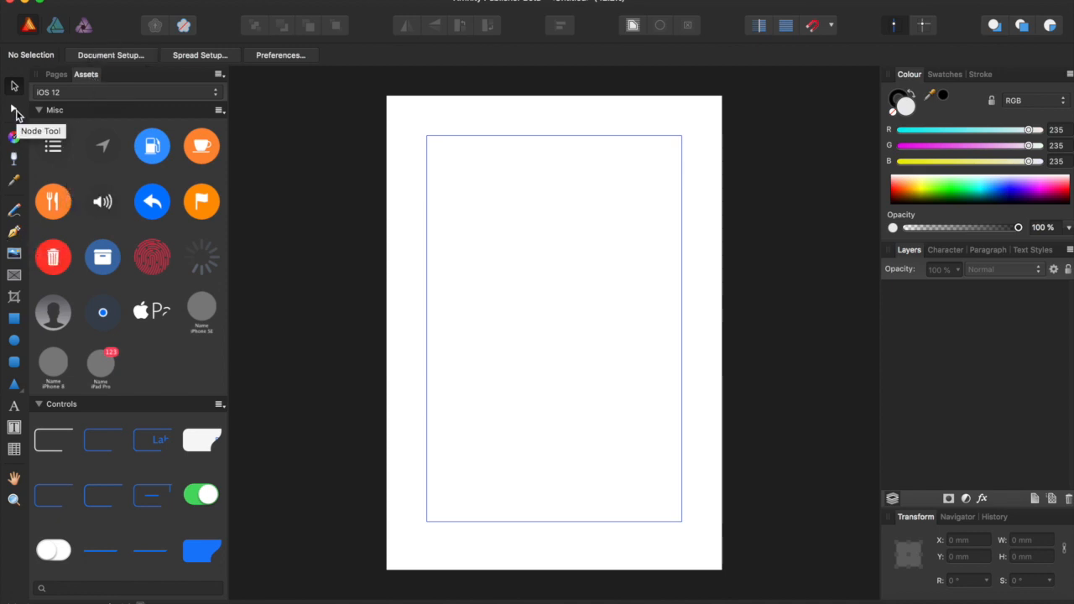